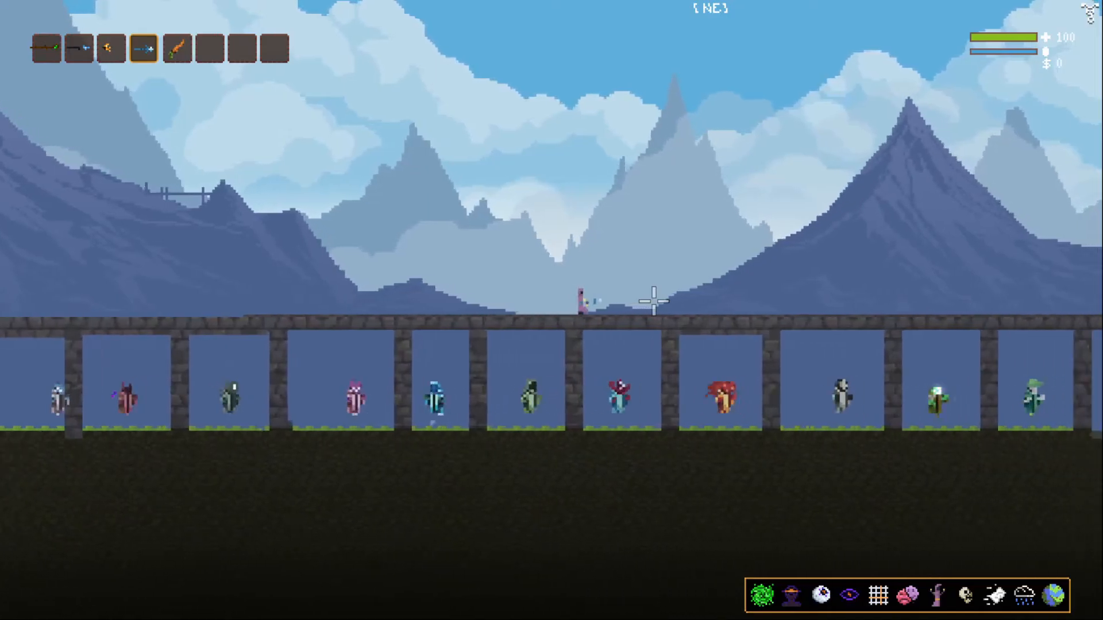
Walk left along the stone bridge over the caged wizards, then pause.
key("d")
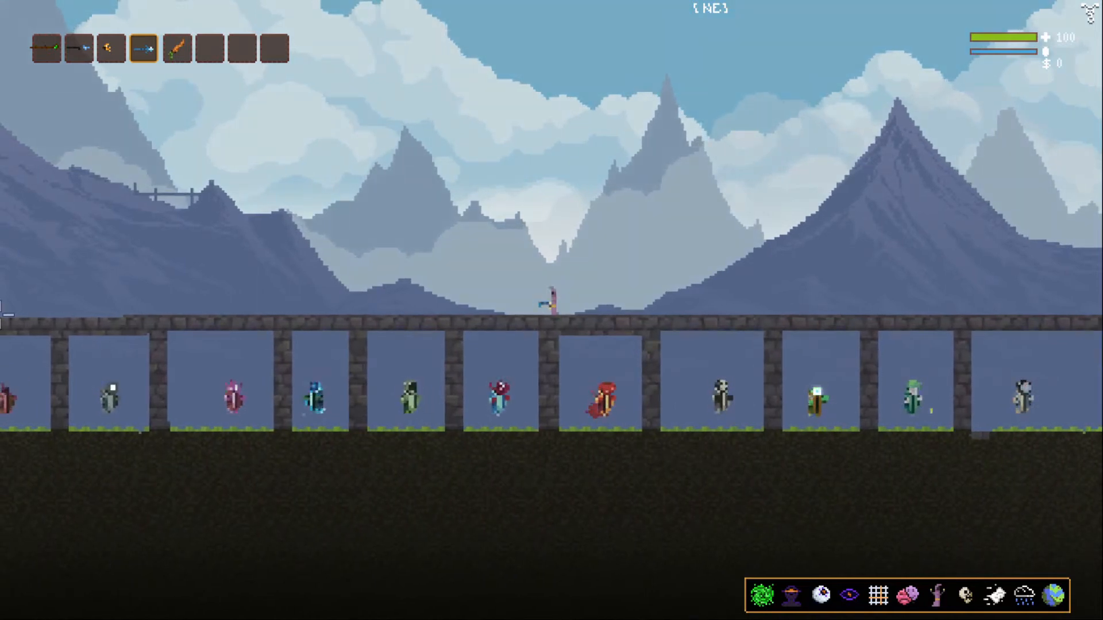
key("Escape")
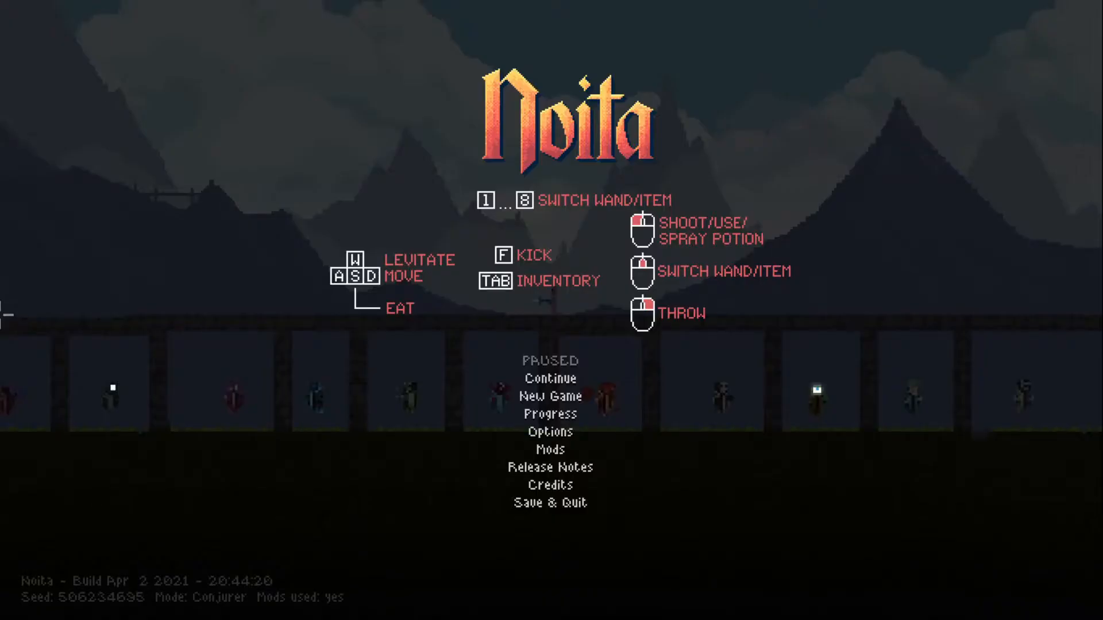
Resume from the pause menu and wait out blindness near the red wizard's cage.
left_click(551, 378)
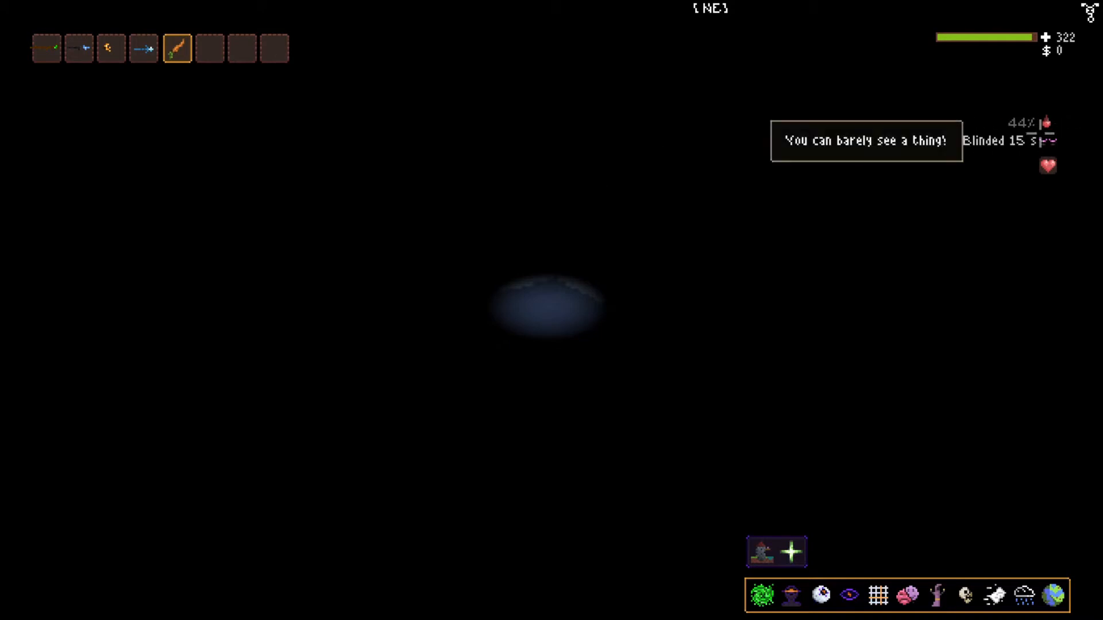
mouse_move(850, 330)
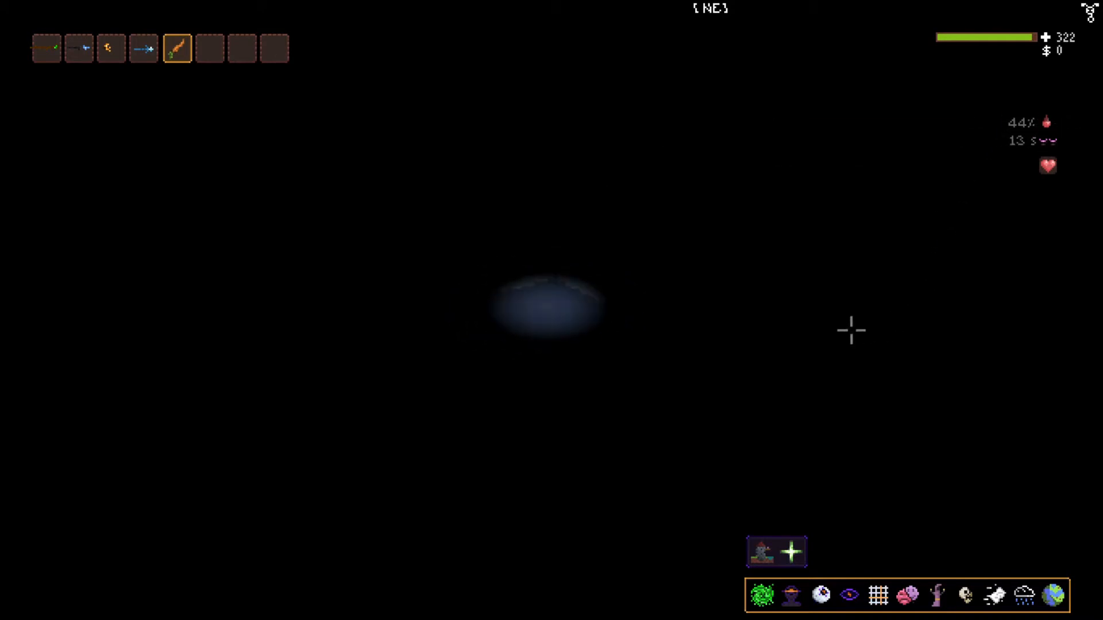
mouse_move(786, 331)
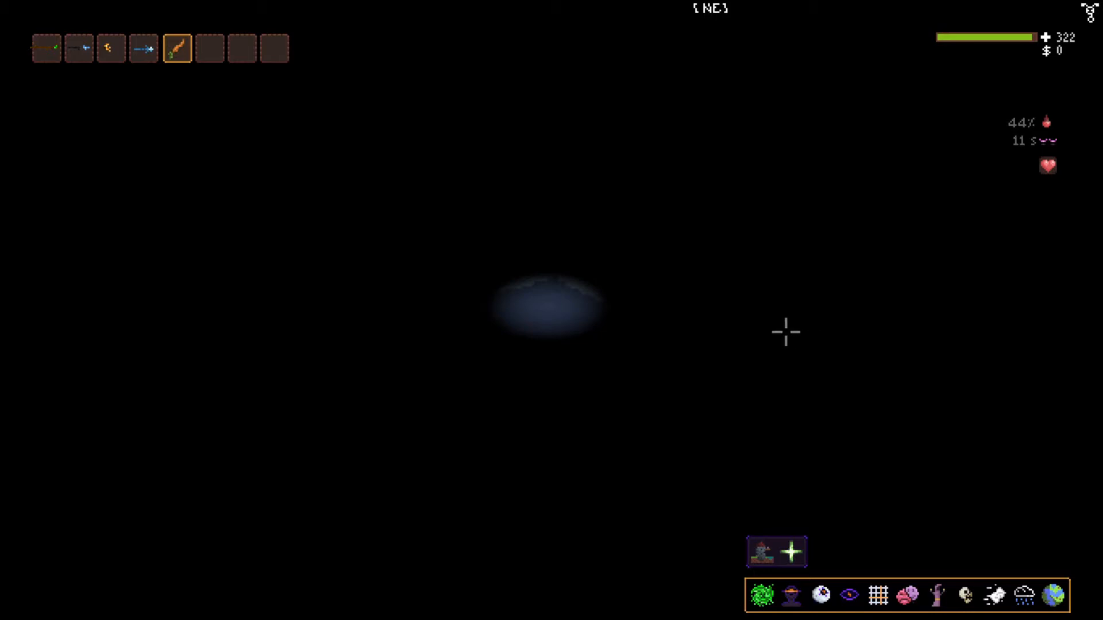
mouse_move(706, 361)
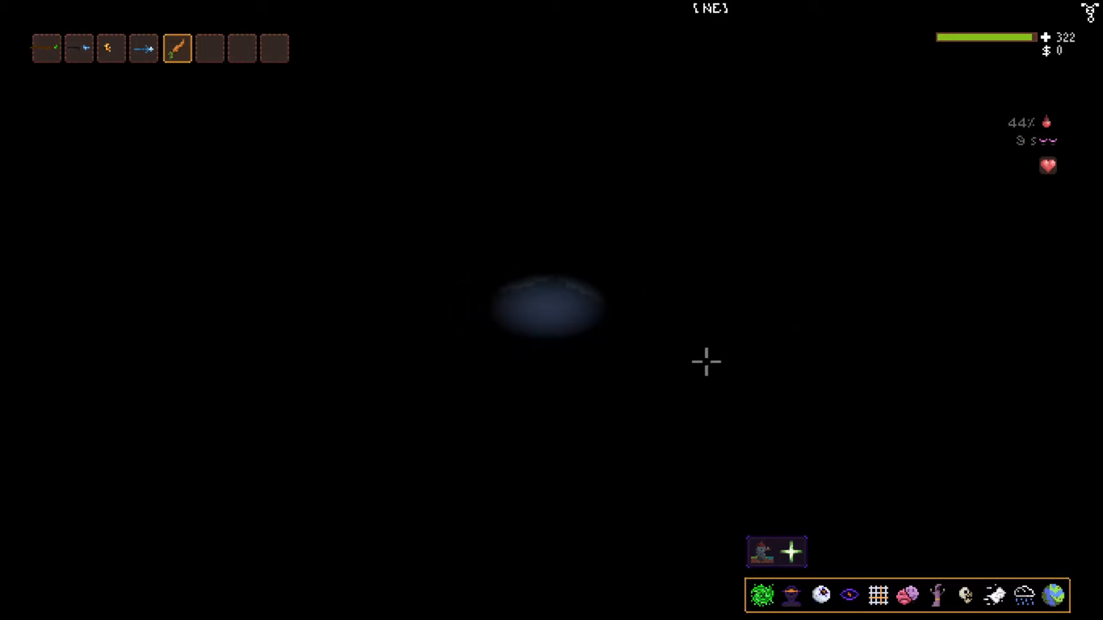
mouse_move(520, 118)
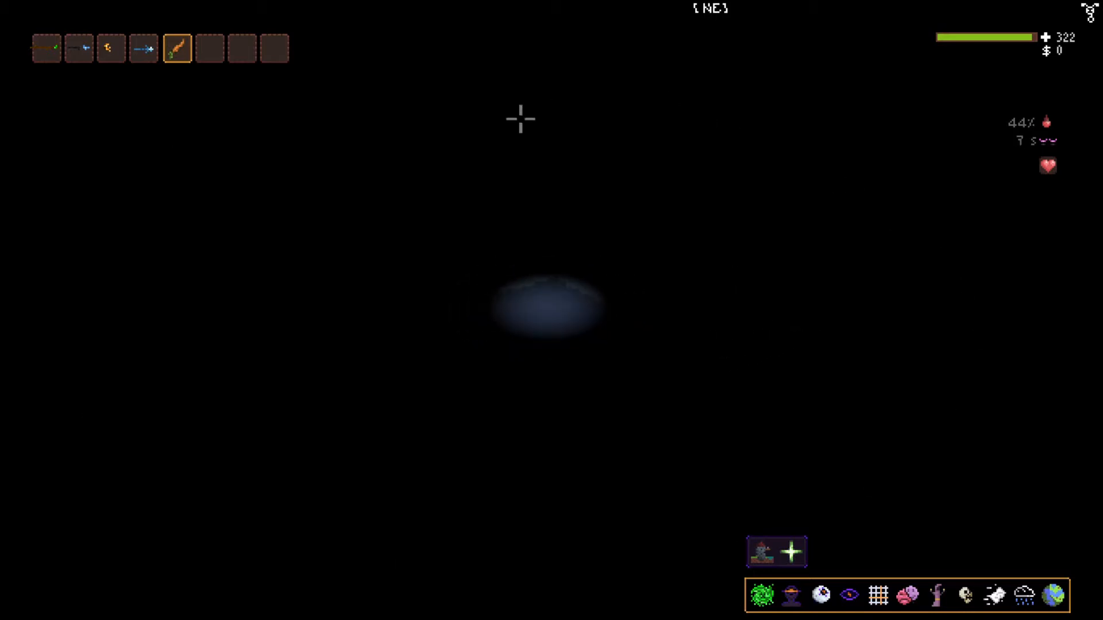
mouse_move(908, 338)
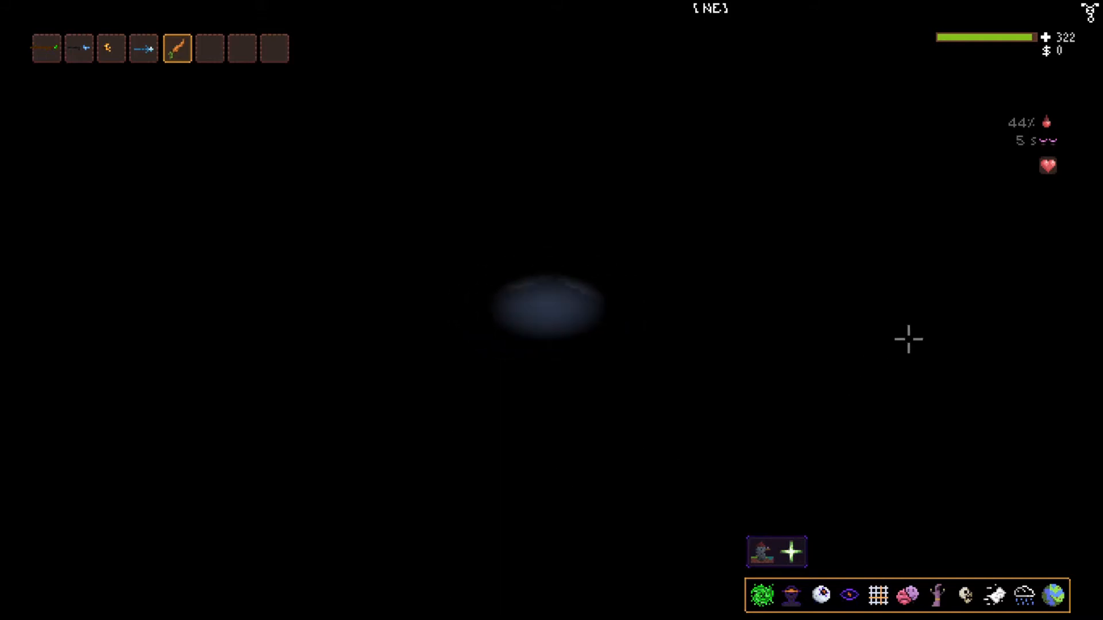
mouse_move(823, 304)
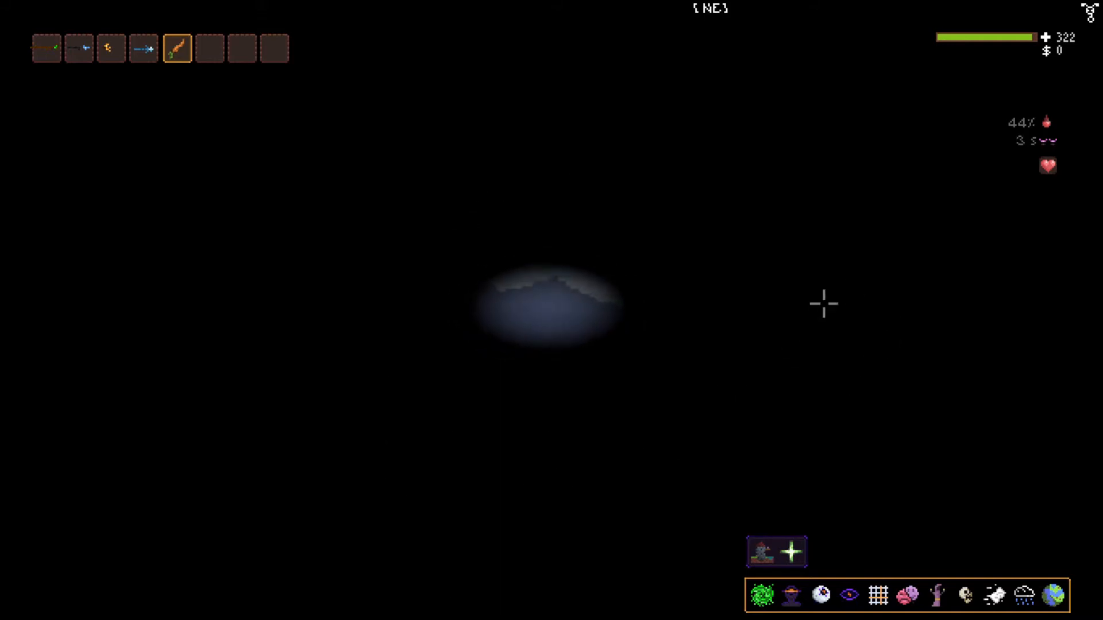
mouse_move(362, 323)
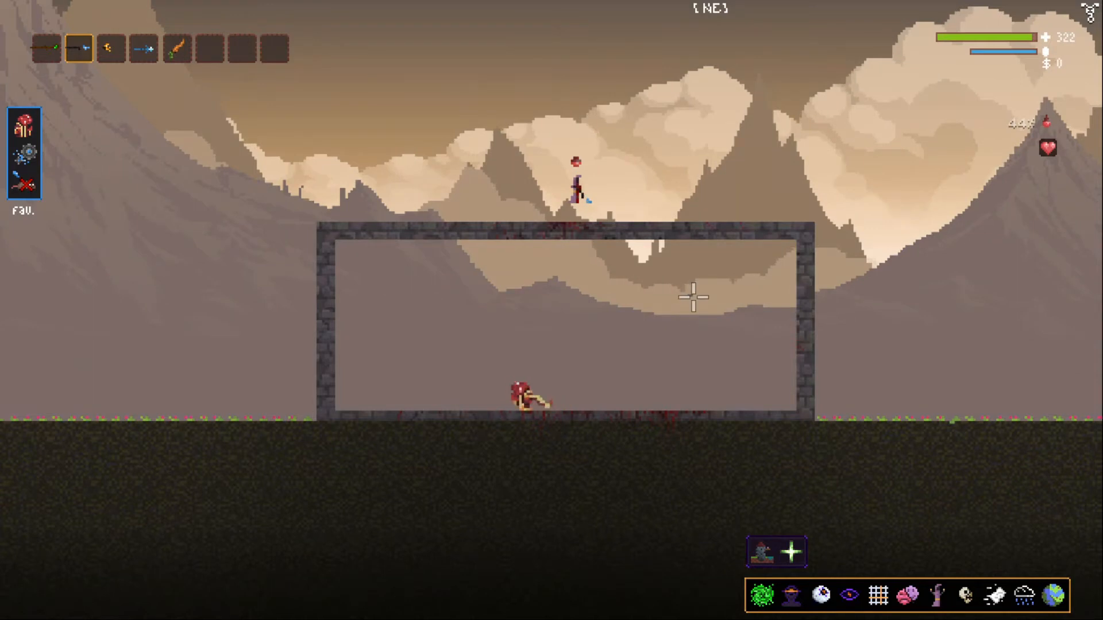
Take the red wizard's draining debuffs above its cage, dropping health to 13.
left_click(143, 47)
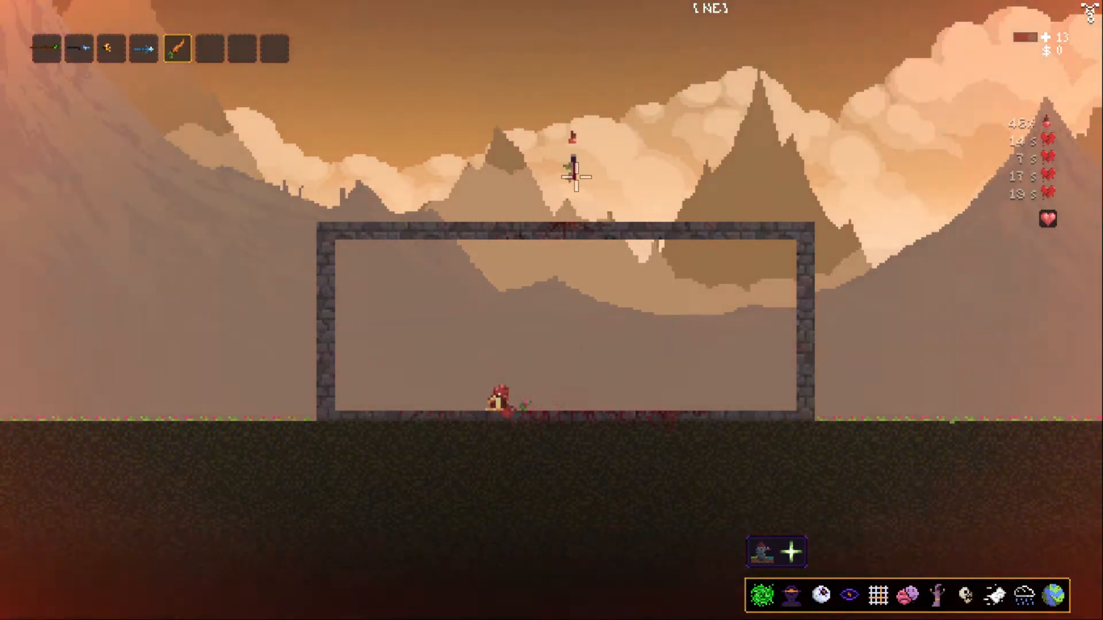
mouse_move(988, 214)
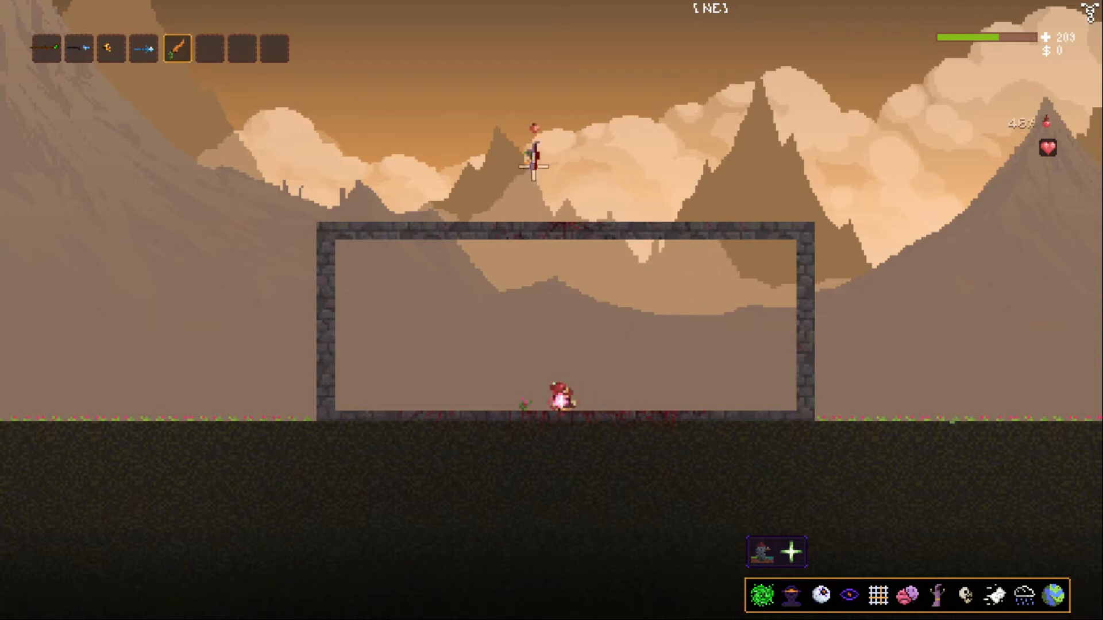
mouse_move(427, 424)
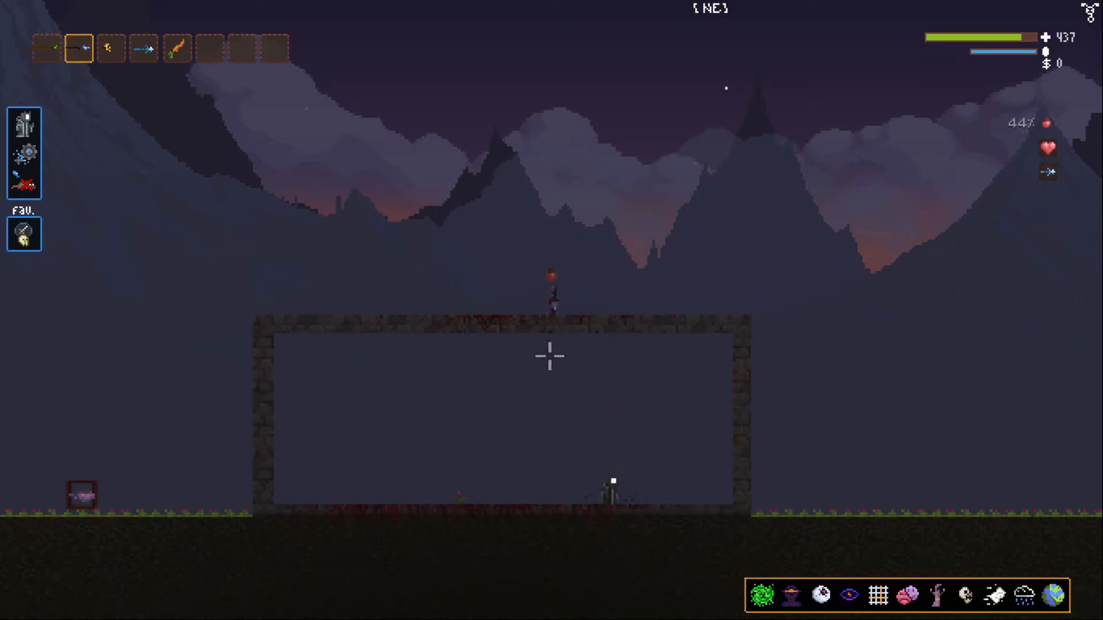
Stand atop the dusk cage and receive the dark master wizard's timed debuff.
left_click(178, 48)
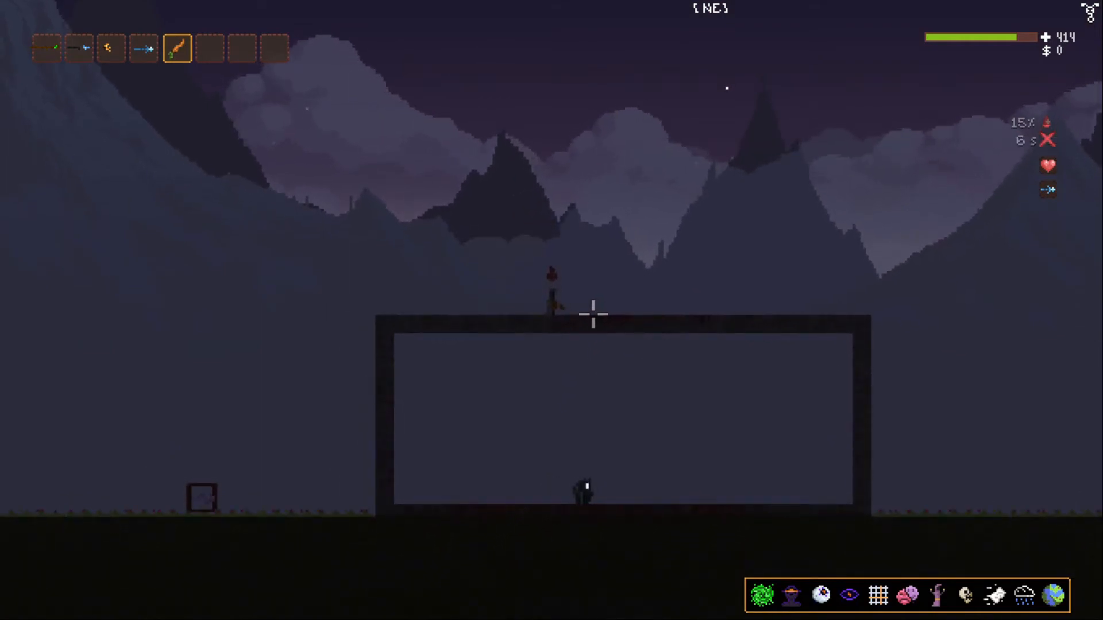
left_click(1050, 597)
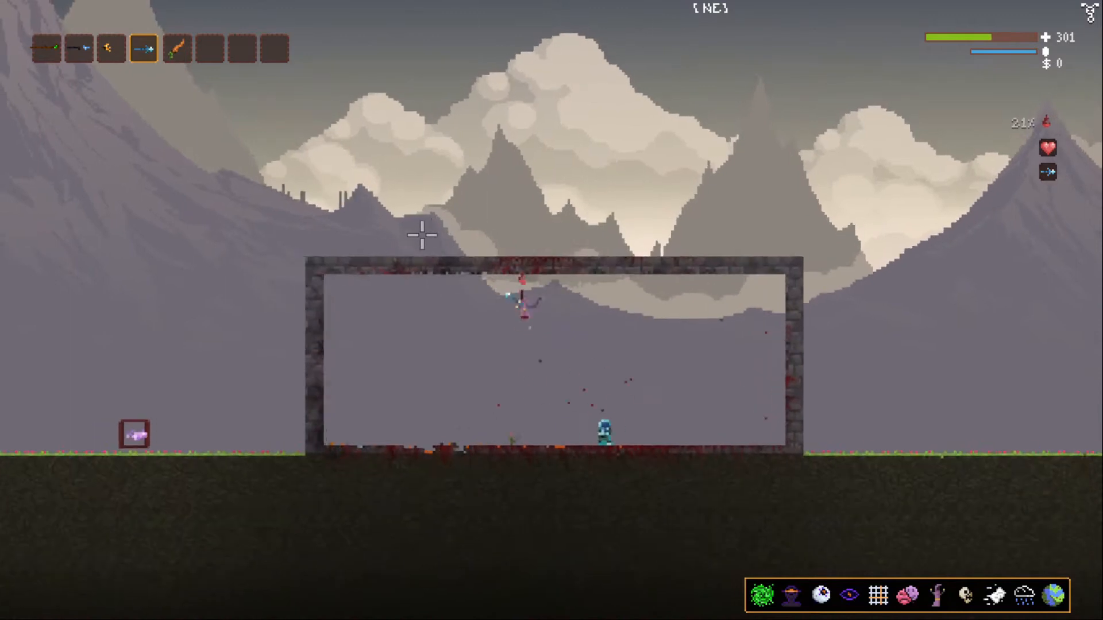
Take the teal master wizard's attacks, health falling to 262.
left_click(176, 48)
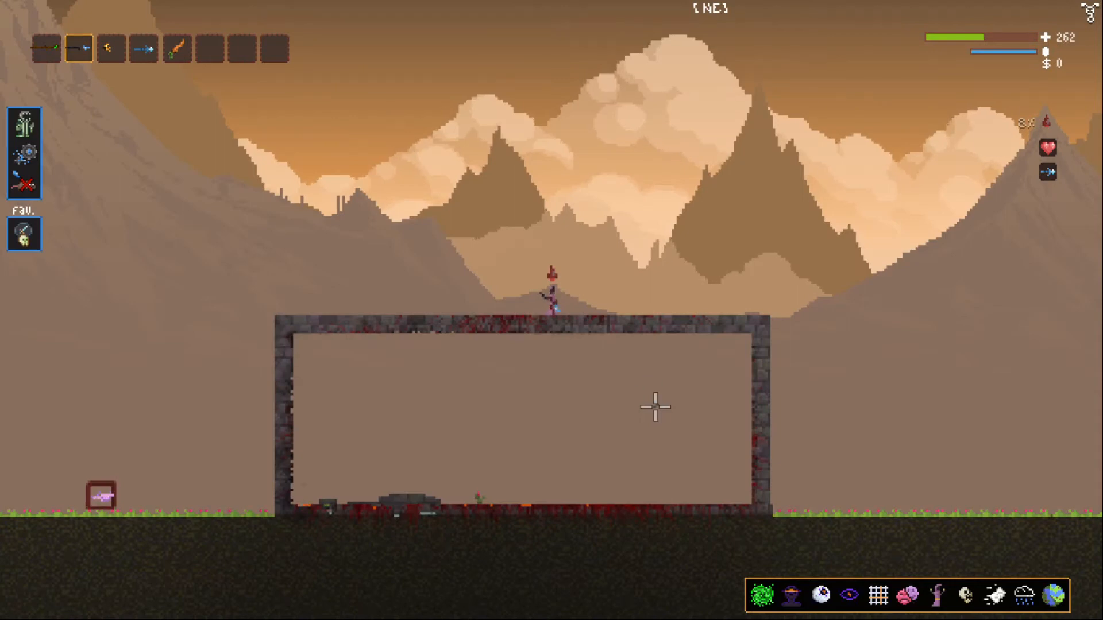
Use the spawner panel to place a green master wizard in the cage below.
left_click(178, 48)
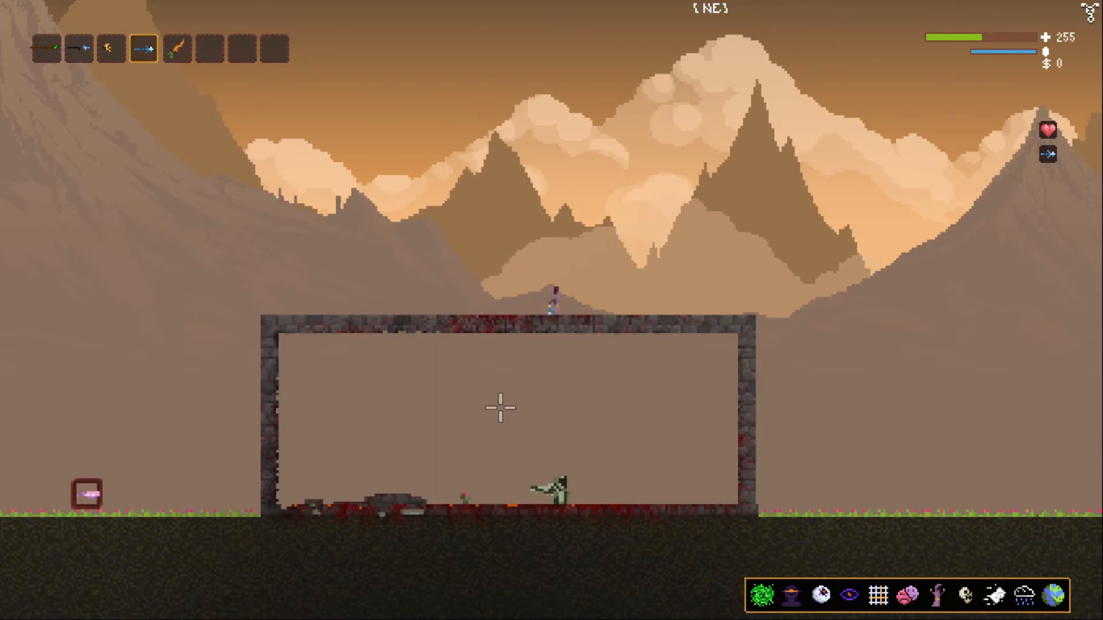
left_click(75, 47)
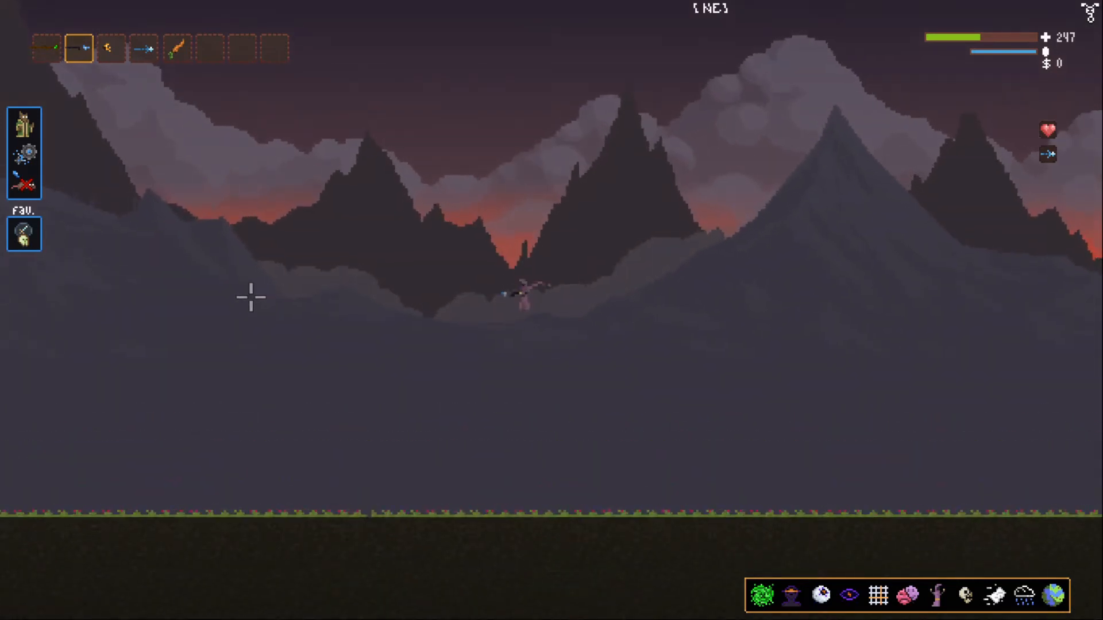
Remove the old stone cage and shift the sky to dusk.
left_click(143, 48)
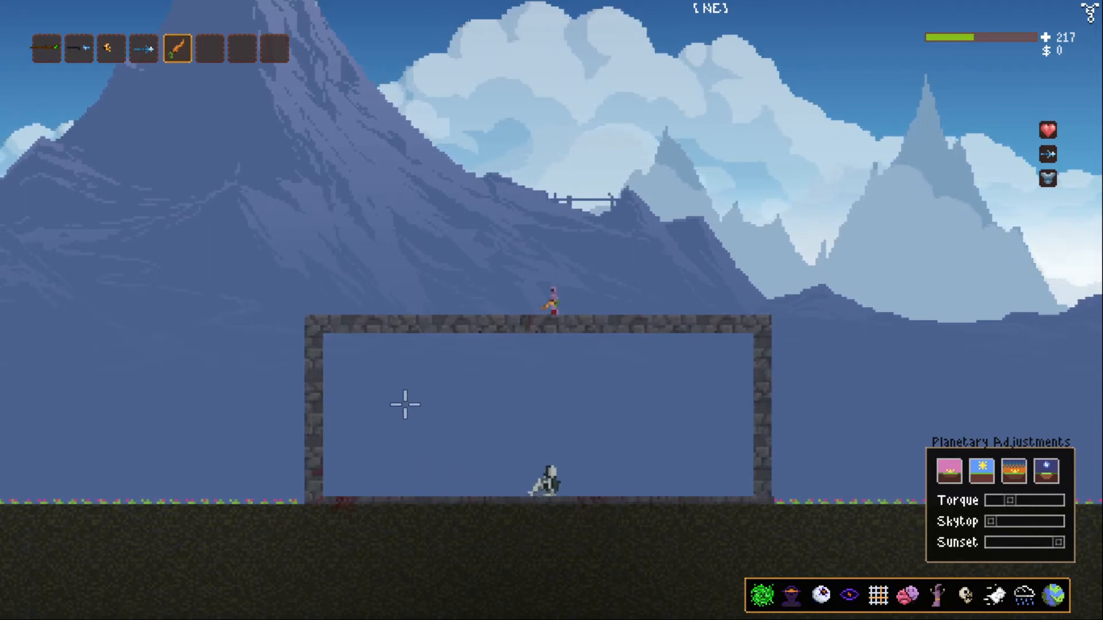
Set daytime via Planetary Adjustments and spawn the pale master wizard in a new cage.
left_click(949, 471)
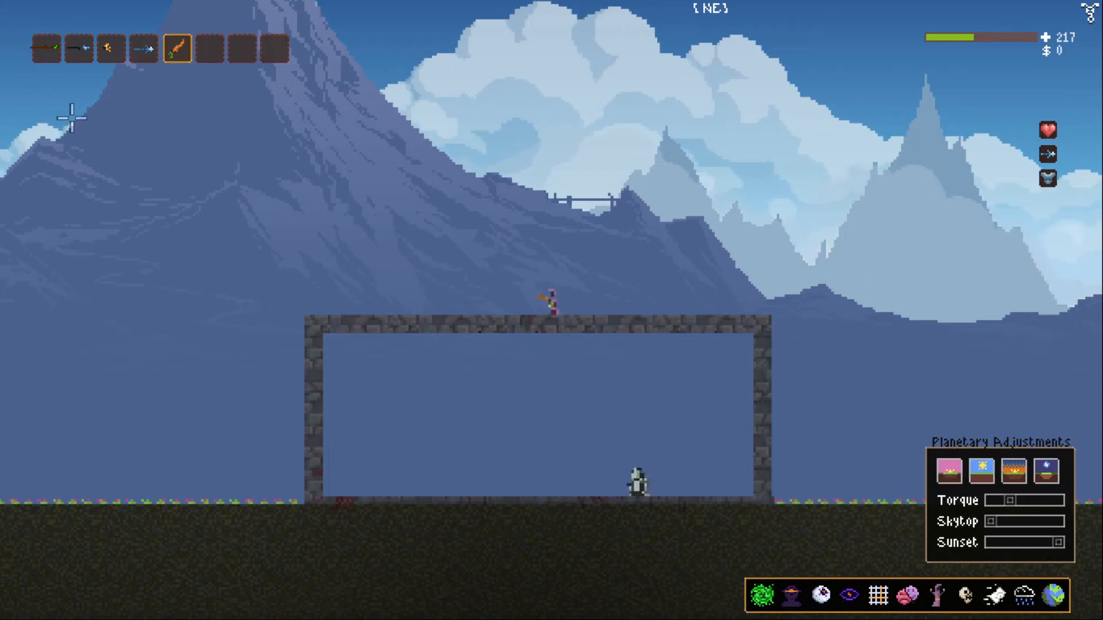
mouse_move(130, 172)
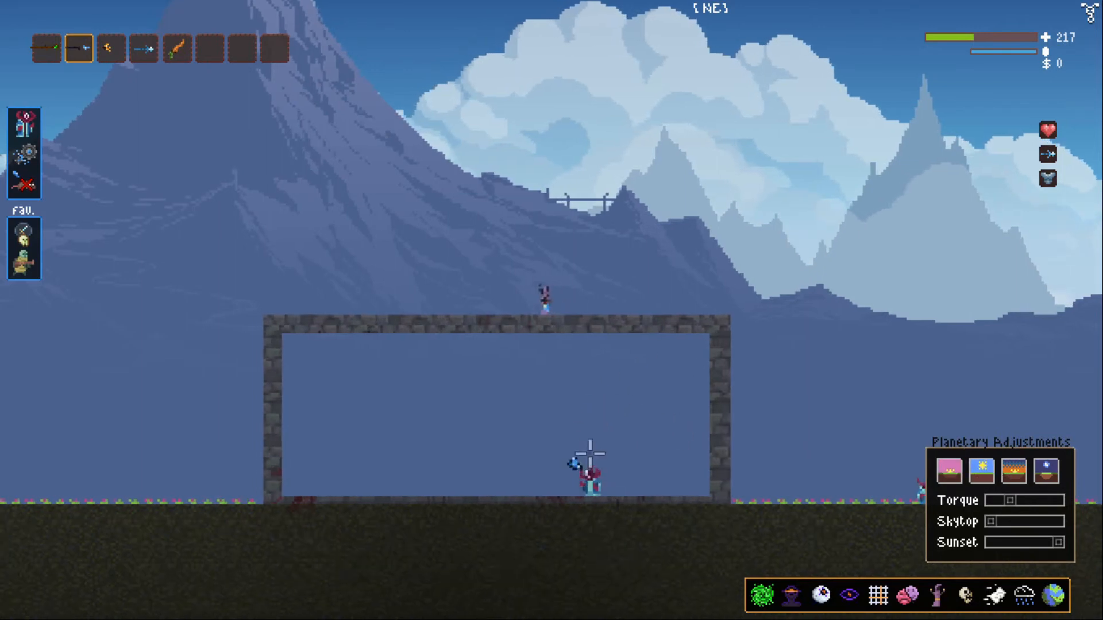
mouse_move(188, 218)
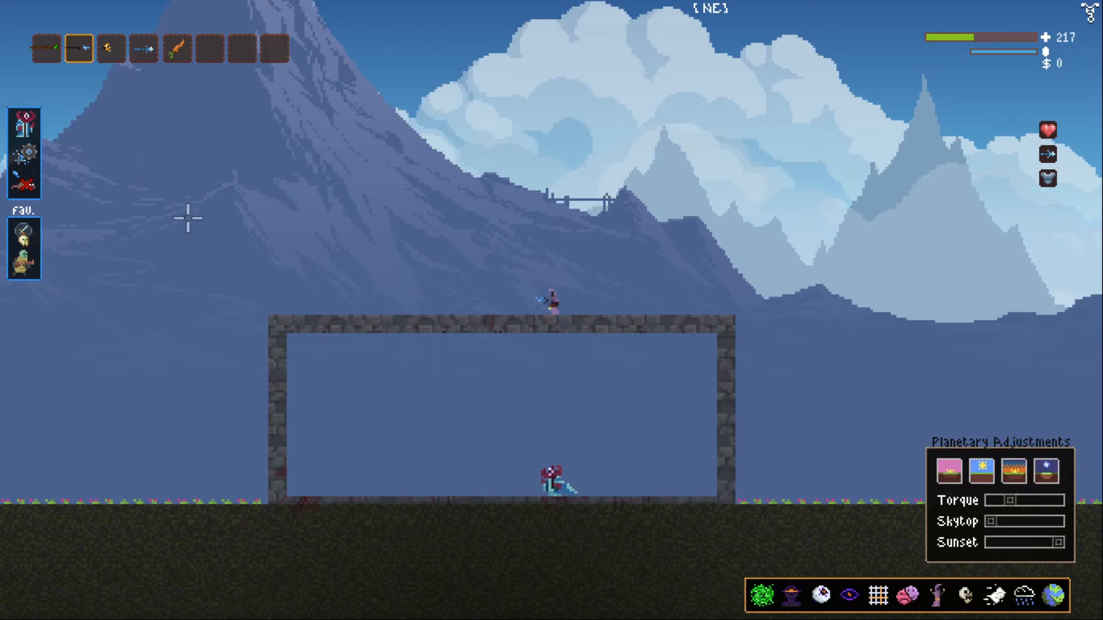
Spawn the red master wizard into the daytime cage and take its two timed effects.
left_click(178, 48)
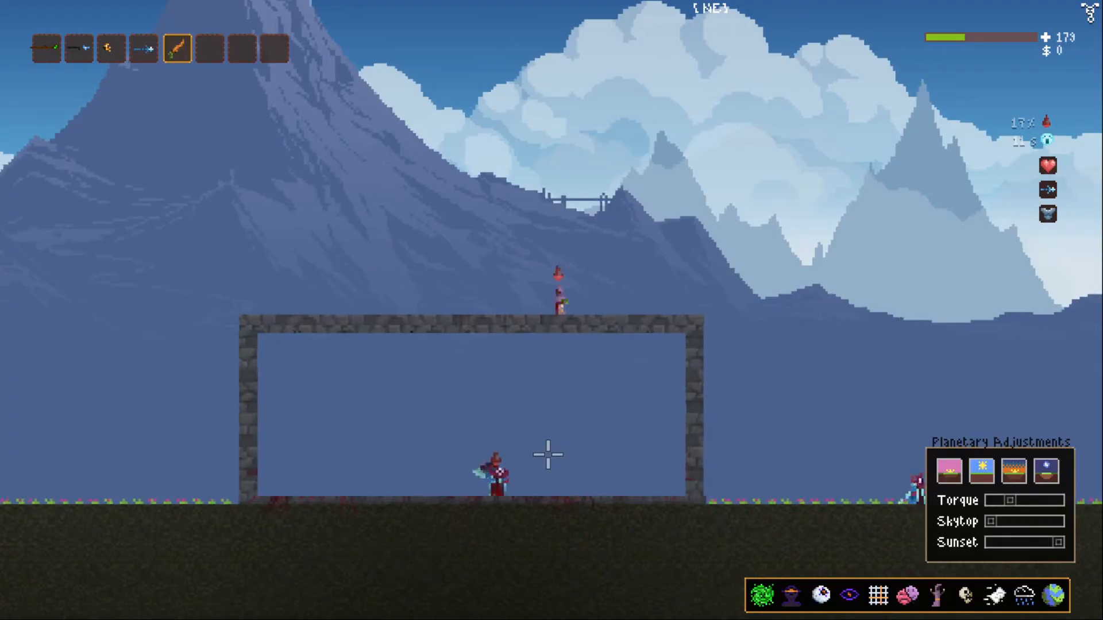
left_click(79, 47)
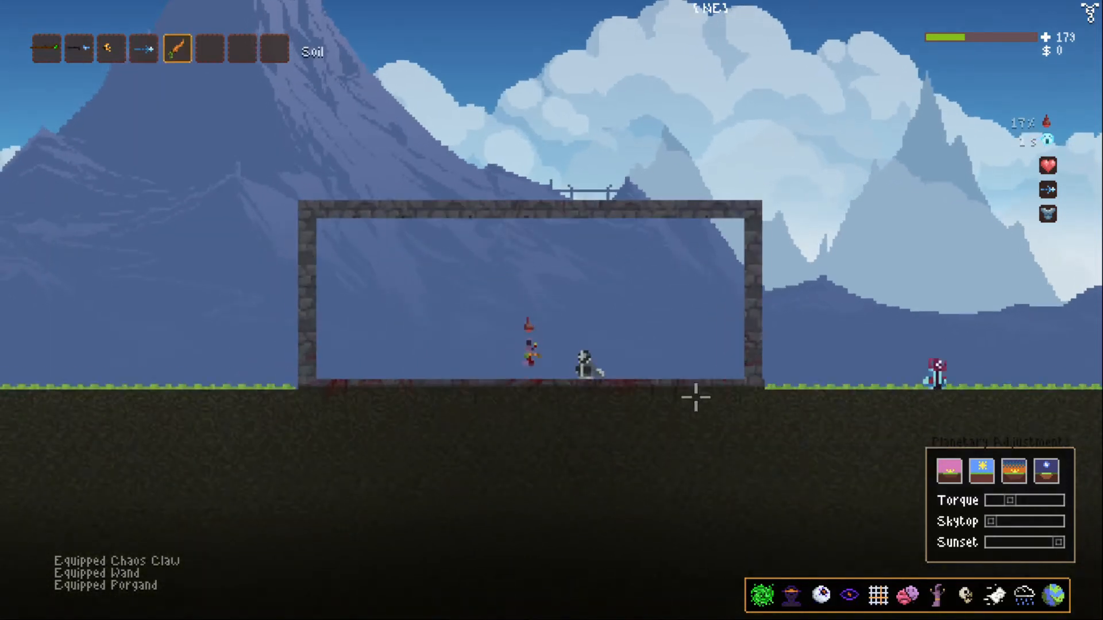
mouse_move(1047, 148)
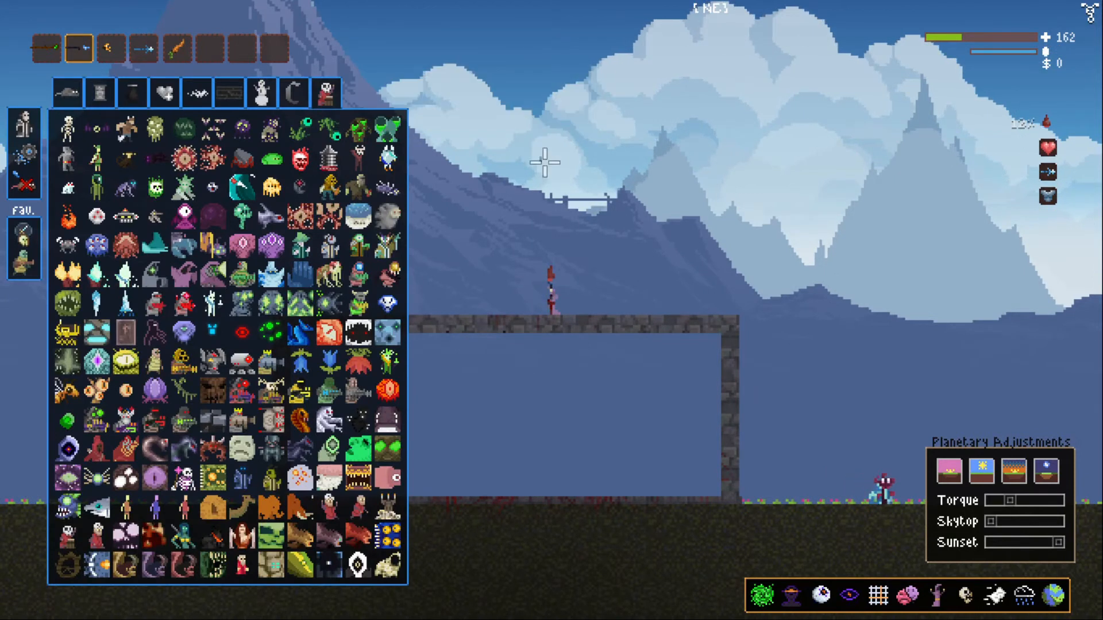
mouse_move(635, 298)
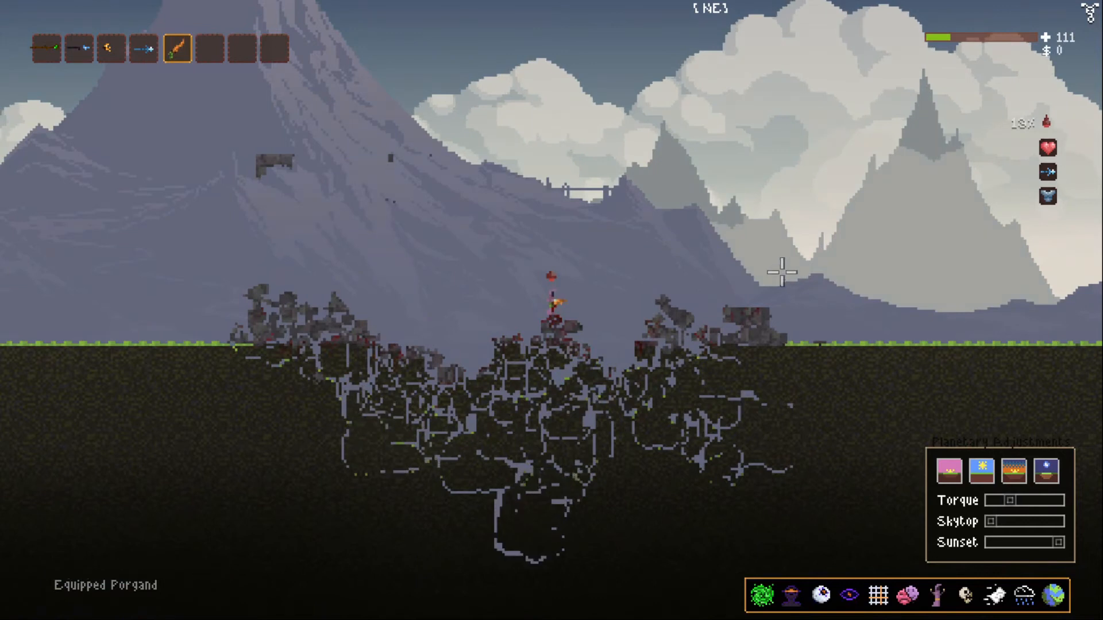
mouse_move(693, 252)
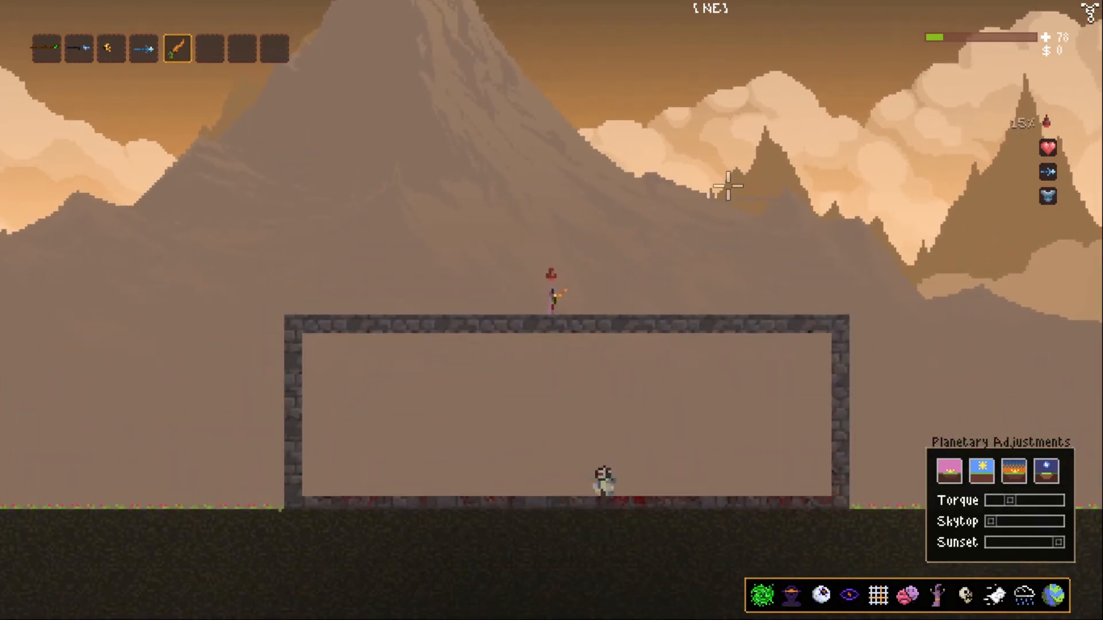
Fly out over the dusk hills with restored health, then pause.
left_click(762, 596)
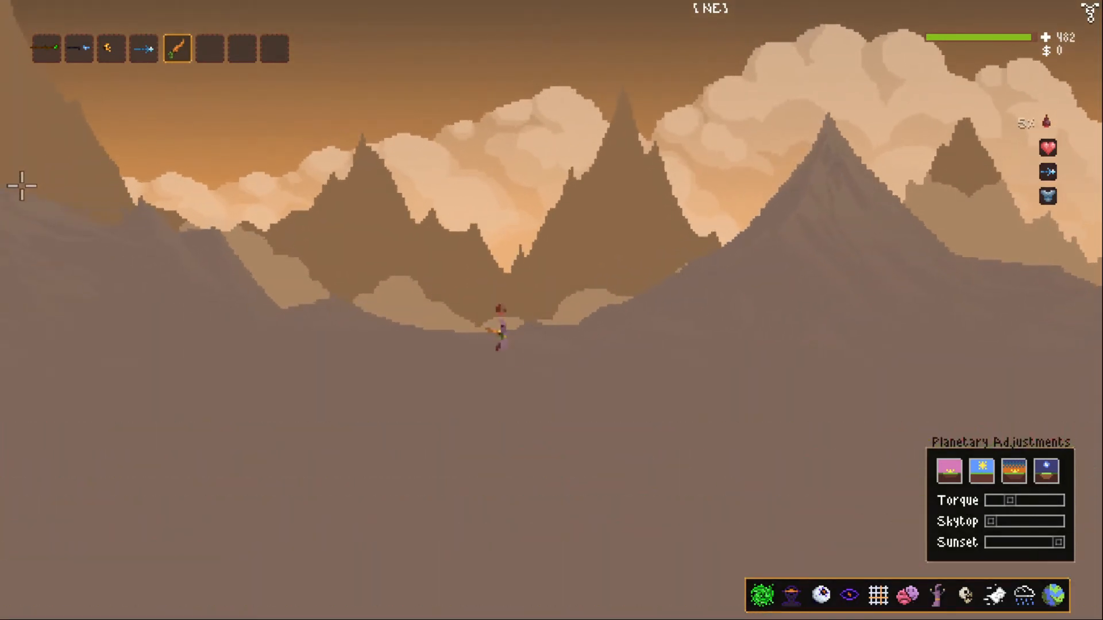
key("Escape")
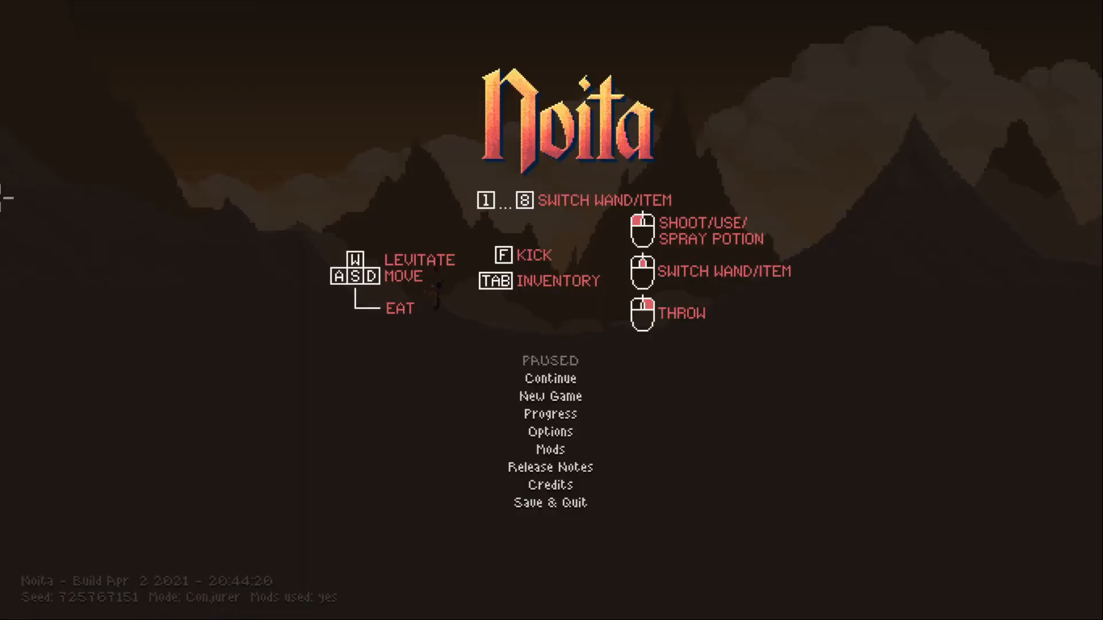
Resume the game and reach the dusk stone cage holding the green master wizard.
left_click(550, 378)
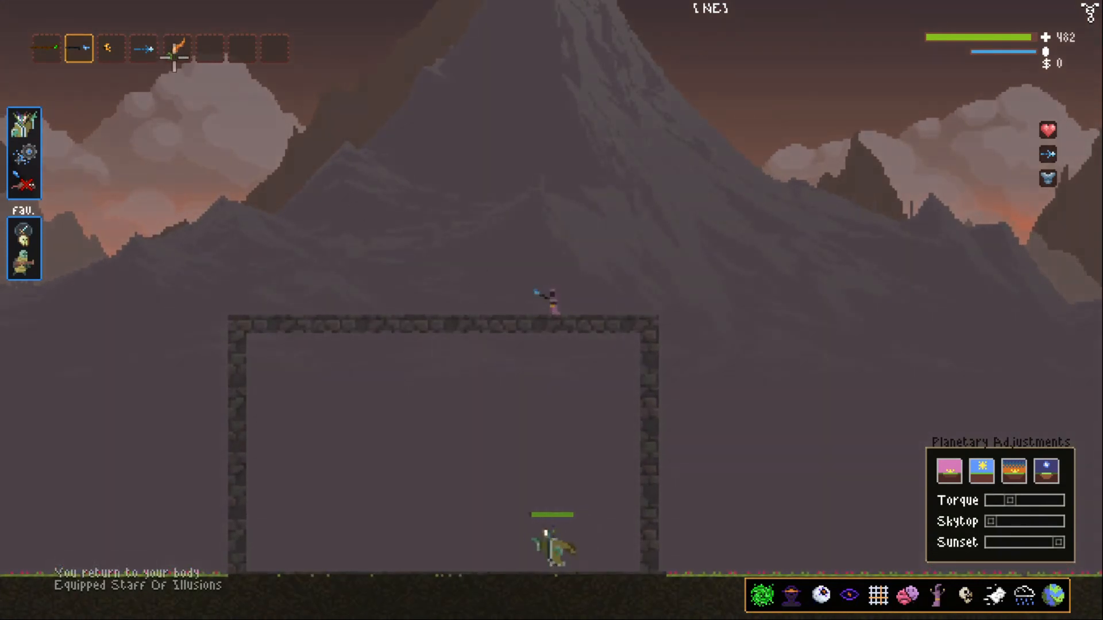
left_click(178, 48)
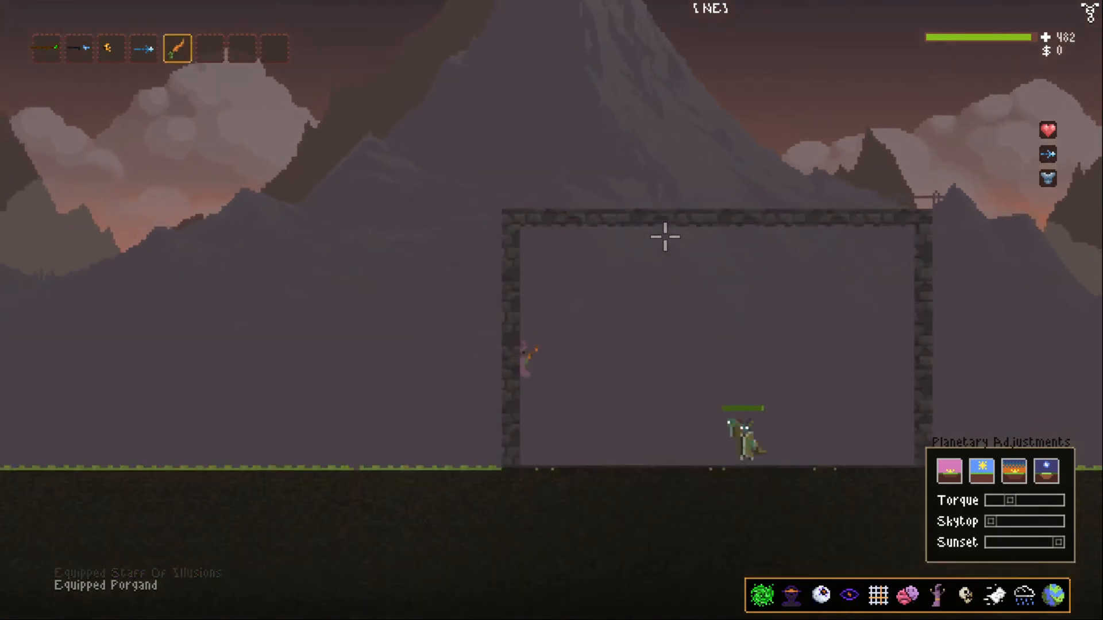